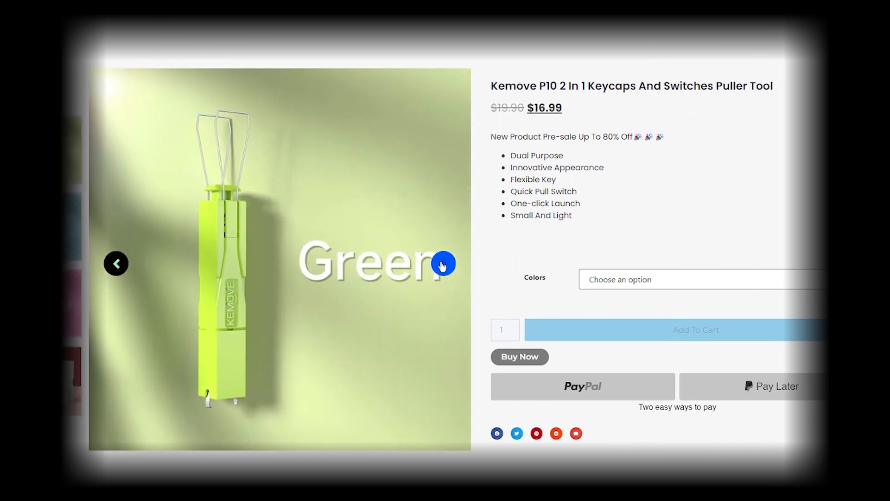
- Advance the gallery from the Green photo to the Rose and then the Pink boxed version
{"action": "left_click", "coordinate": [443, 264]}
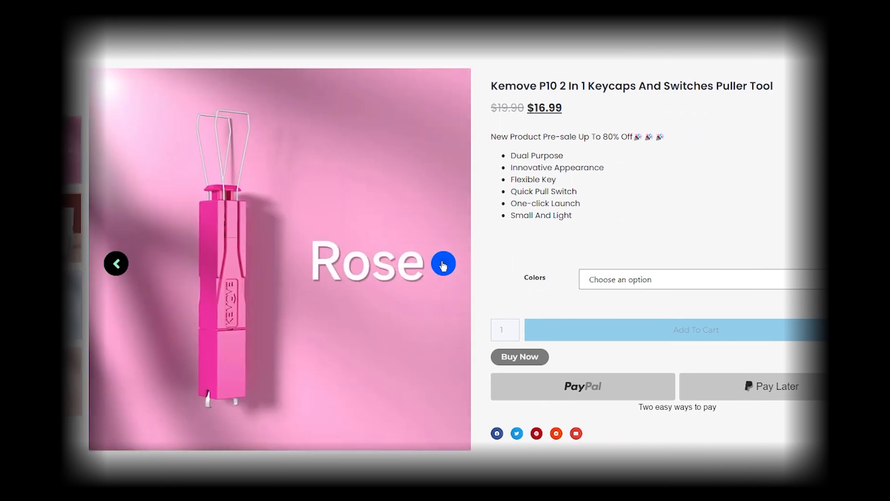
{"action": "left_click", "coordinate": [443, 263]}
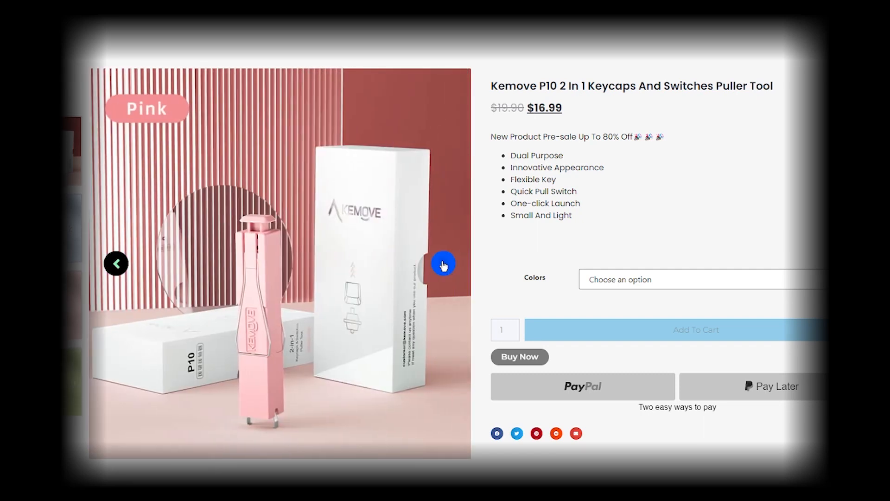
- Scroll past the storage-size graphic to the 'How To Use' section with the exploded switch diagram
{"action": "scroll", "scroll_direction": "down", "scroll_amount": 3}
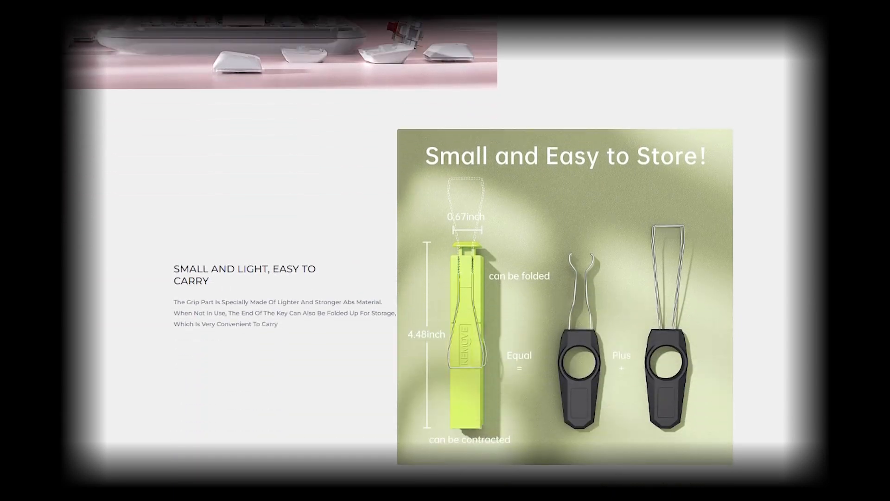
{"action": "scroll", "scroll_direction": "down", "scroll_amount": 3}
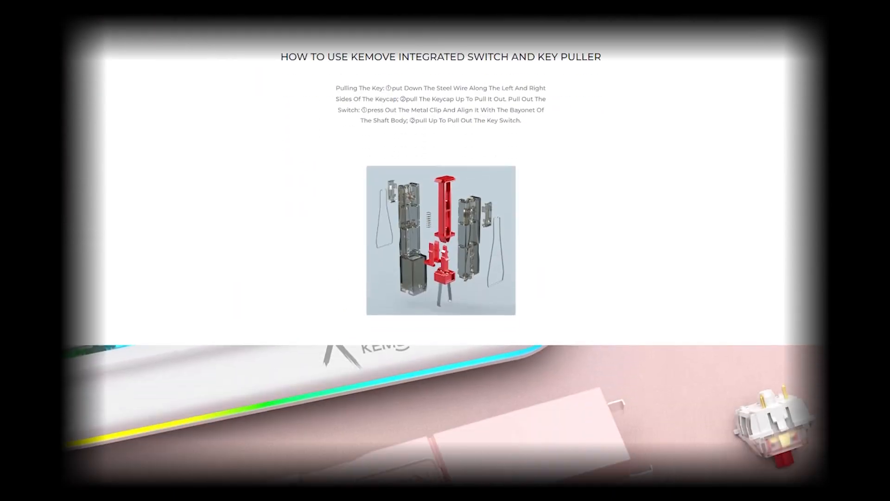